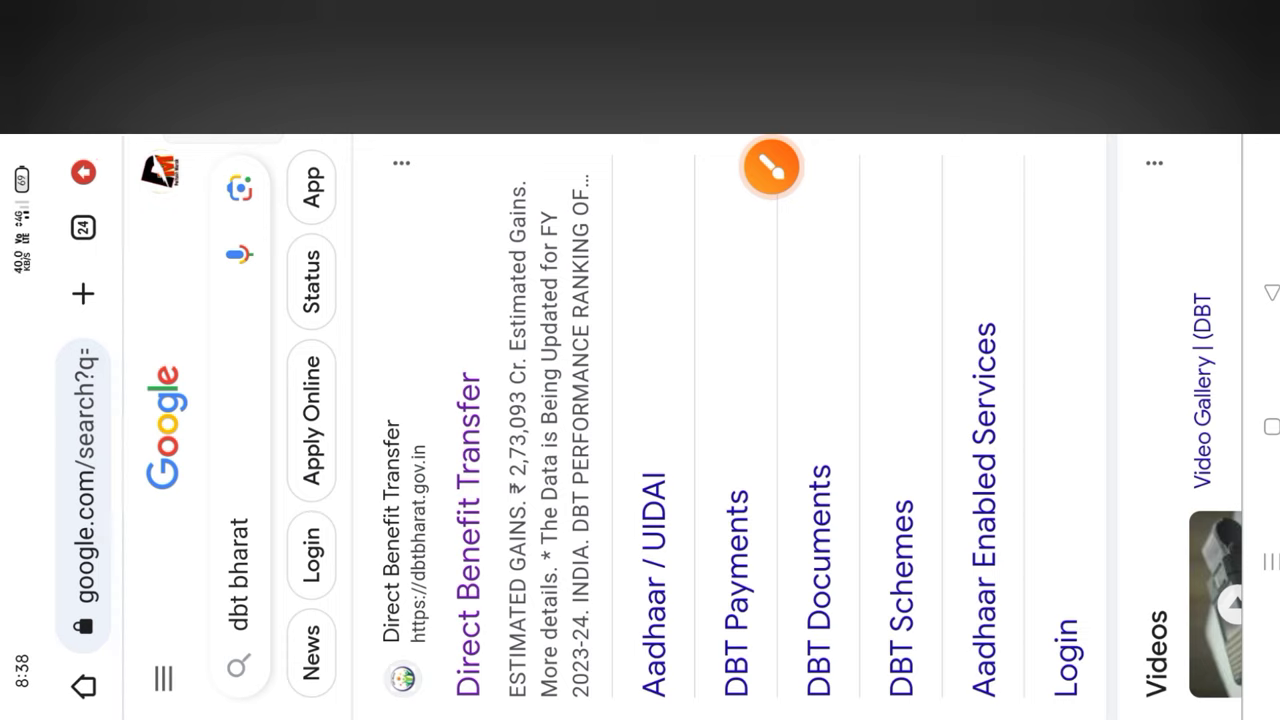
Step: Enter the 12-digit Aadhaar number and begin entering the captcha security code
{"action": "left_click", "coordinate": [770, 166]}
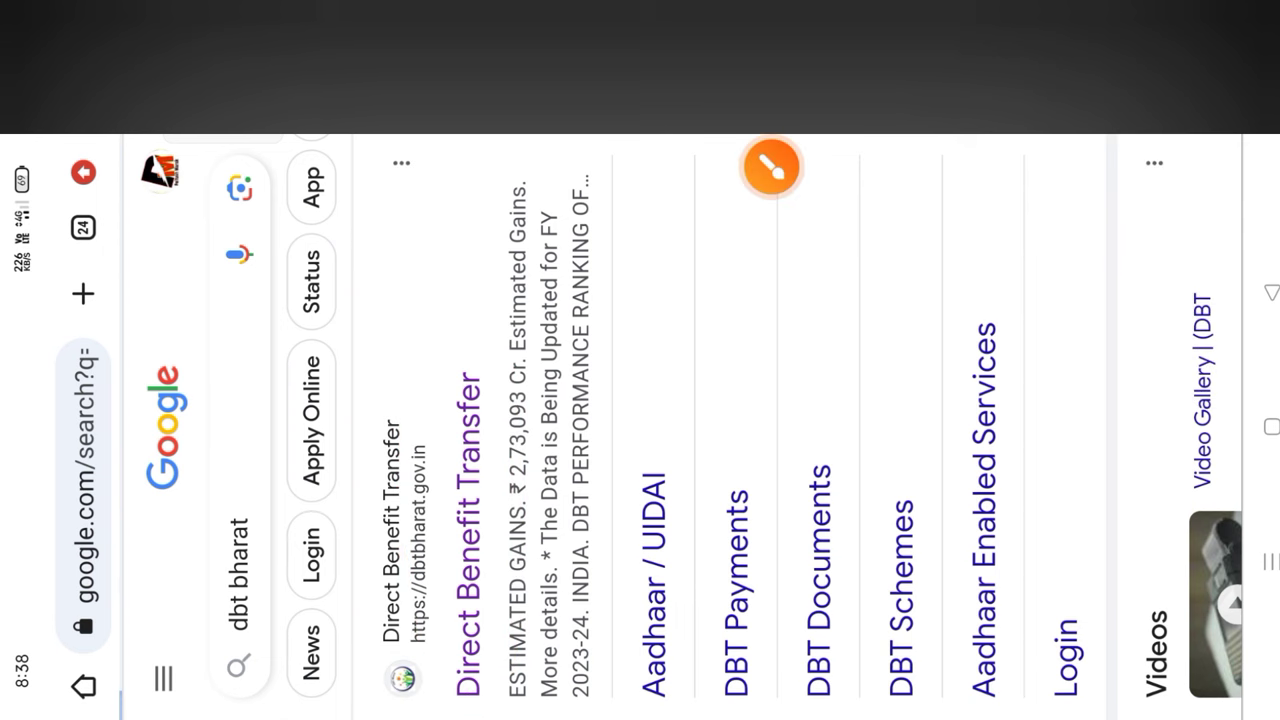
{"action": "left_click", "coordinate": [470, 408]}
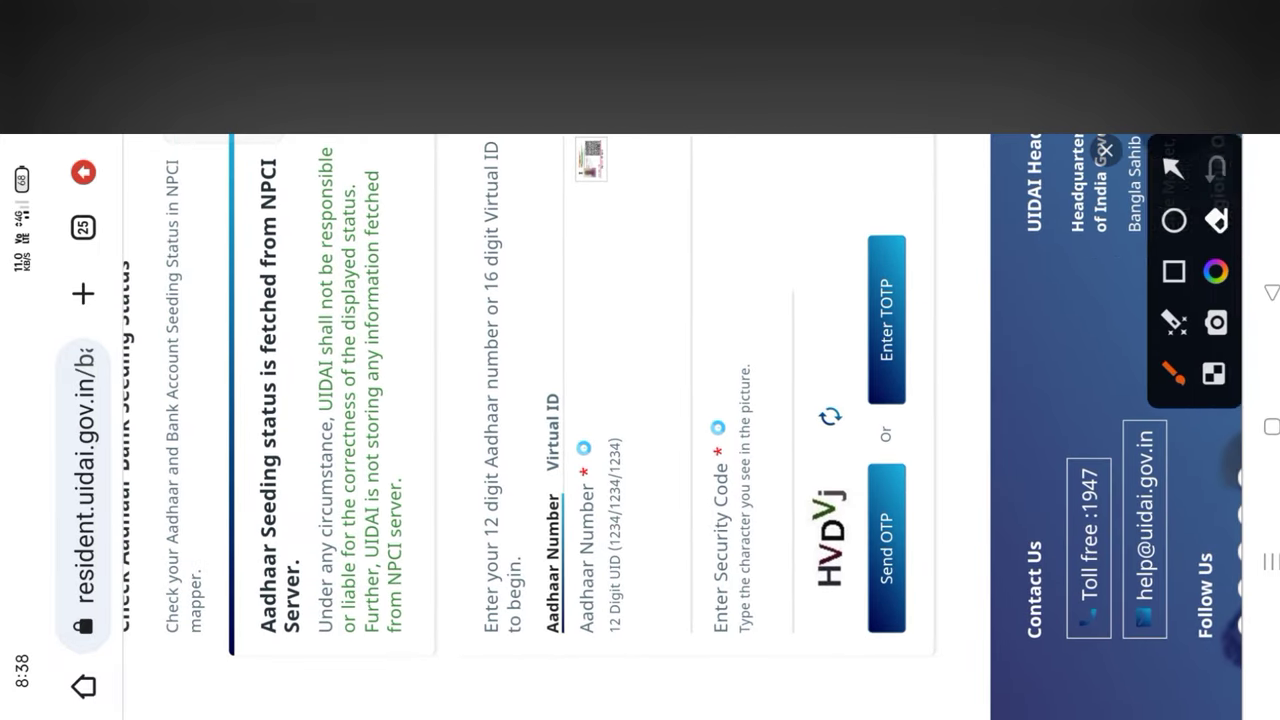
{"action": "left_click_drag", "start_coordinate": [670, 404], "coordinate": [680, 650]}
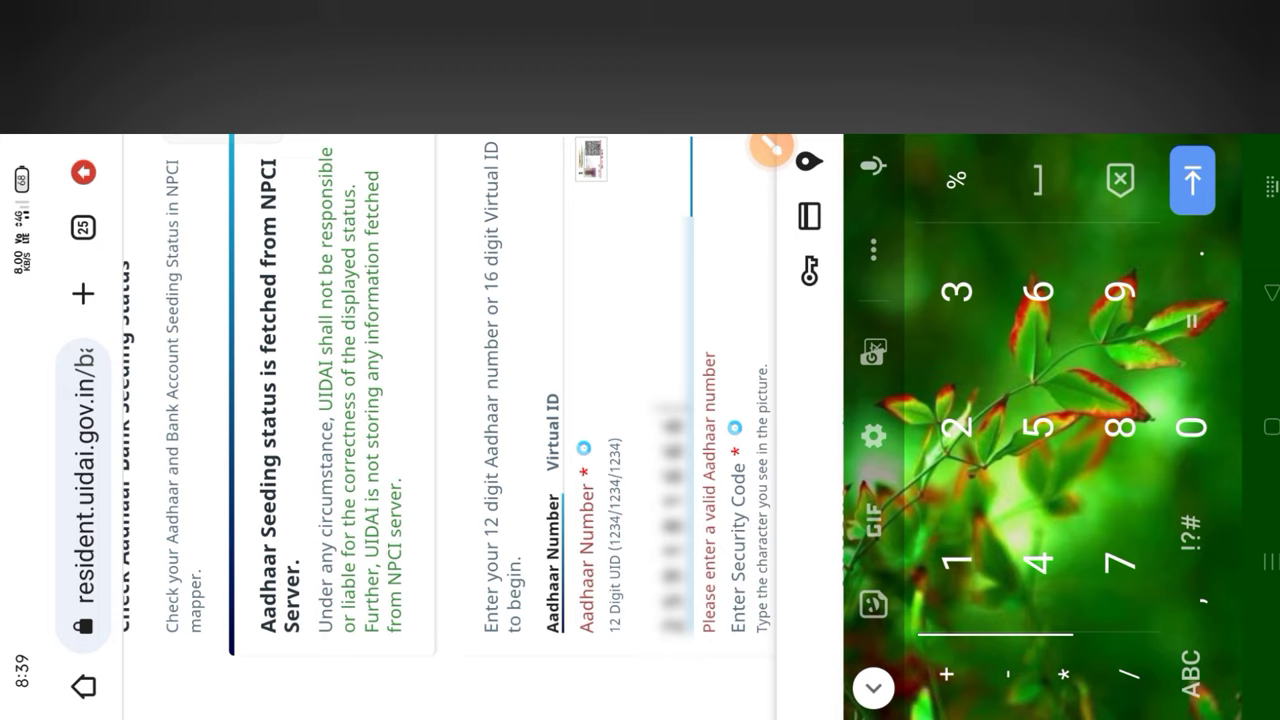
{"action": "left_click", "coordinate": [960, 560]}
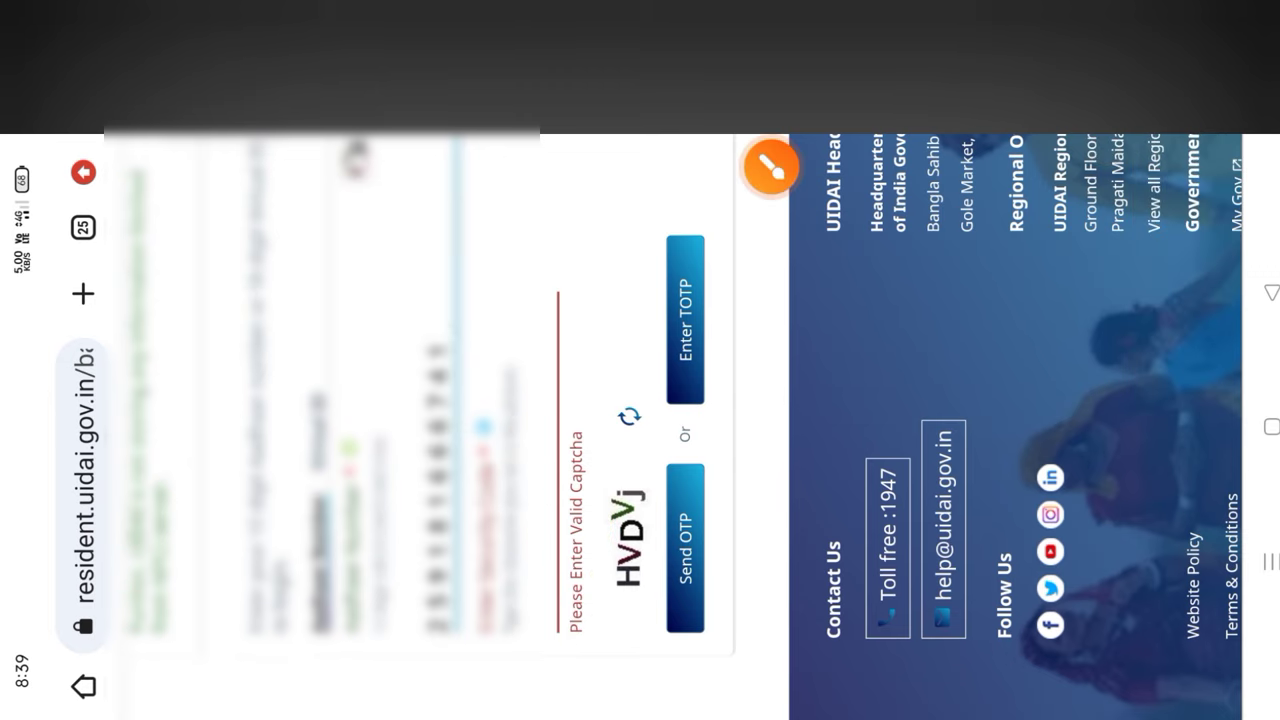
{"action": "left_click", "coordinate": [770, 168]}
{"action": "type", "text": "HVDVj"}
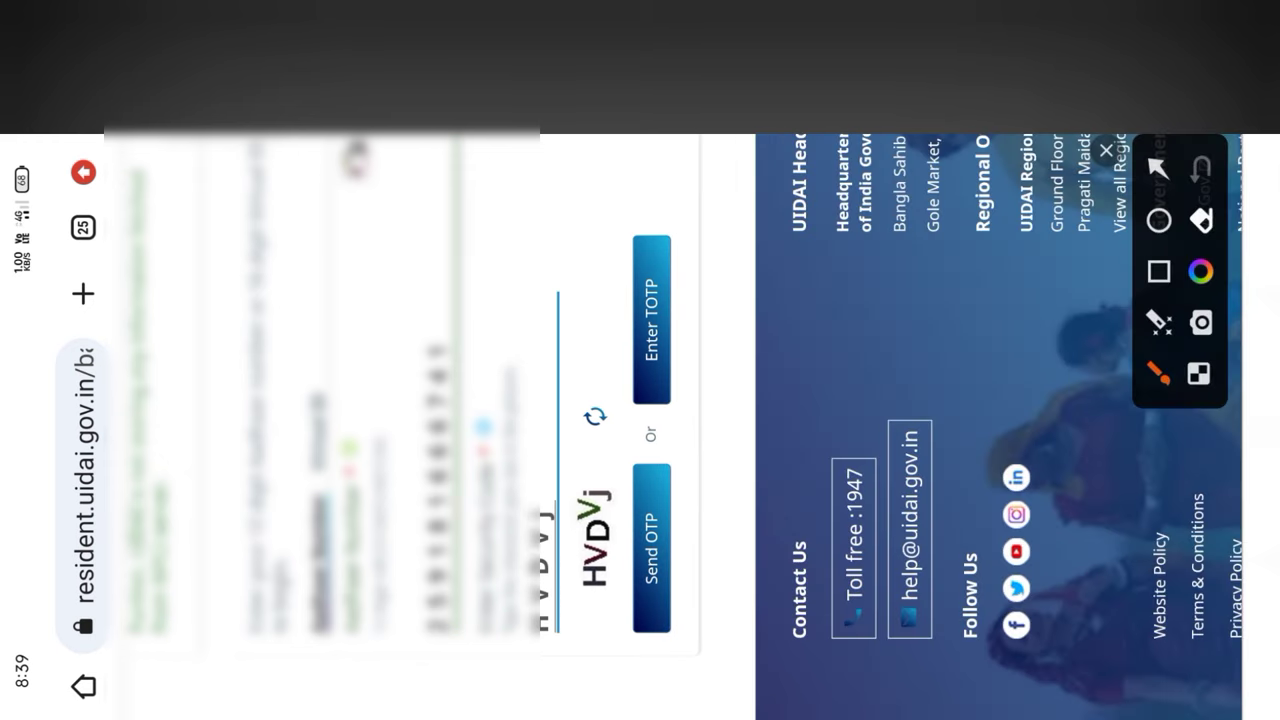
Step: Circle Send OTP in red, clear the mark, then send the OTP to the registered mobile
{"action": "left_click_drag", "start_coordinate": [640, 440], "coordinate": [650, 620]}
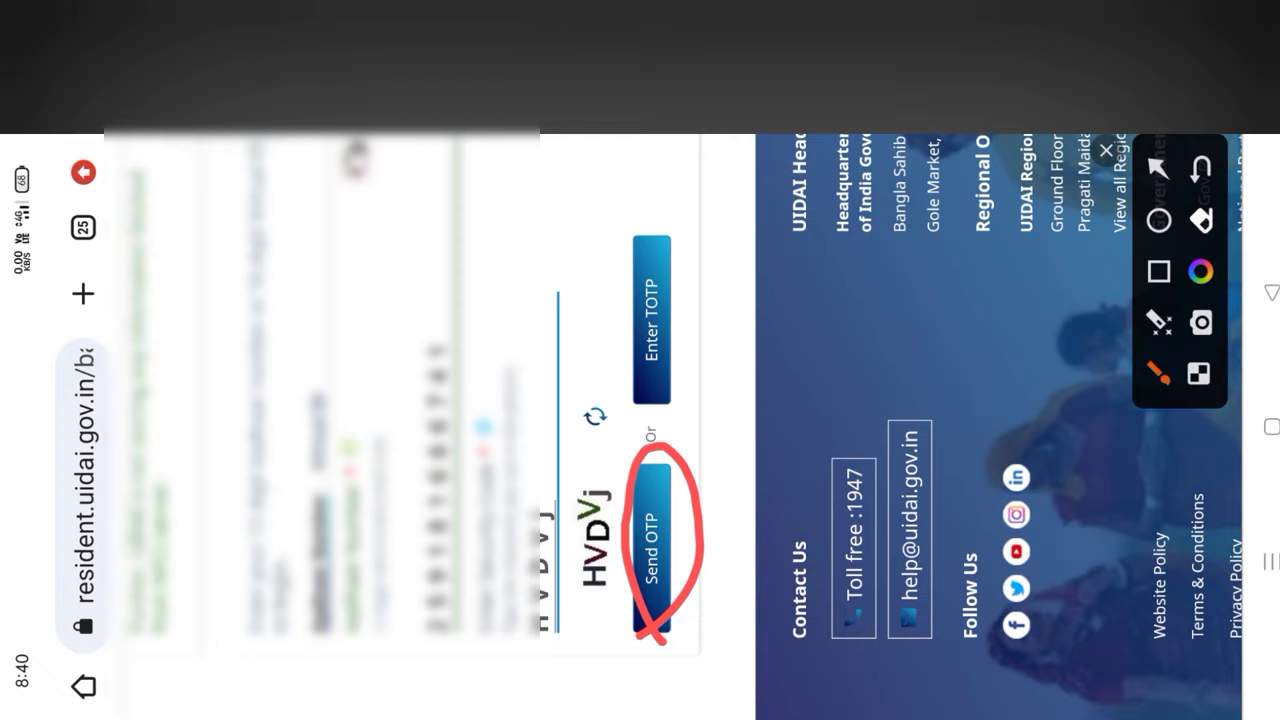
{"action": "left_click", "coordinate": [1104, 150]}
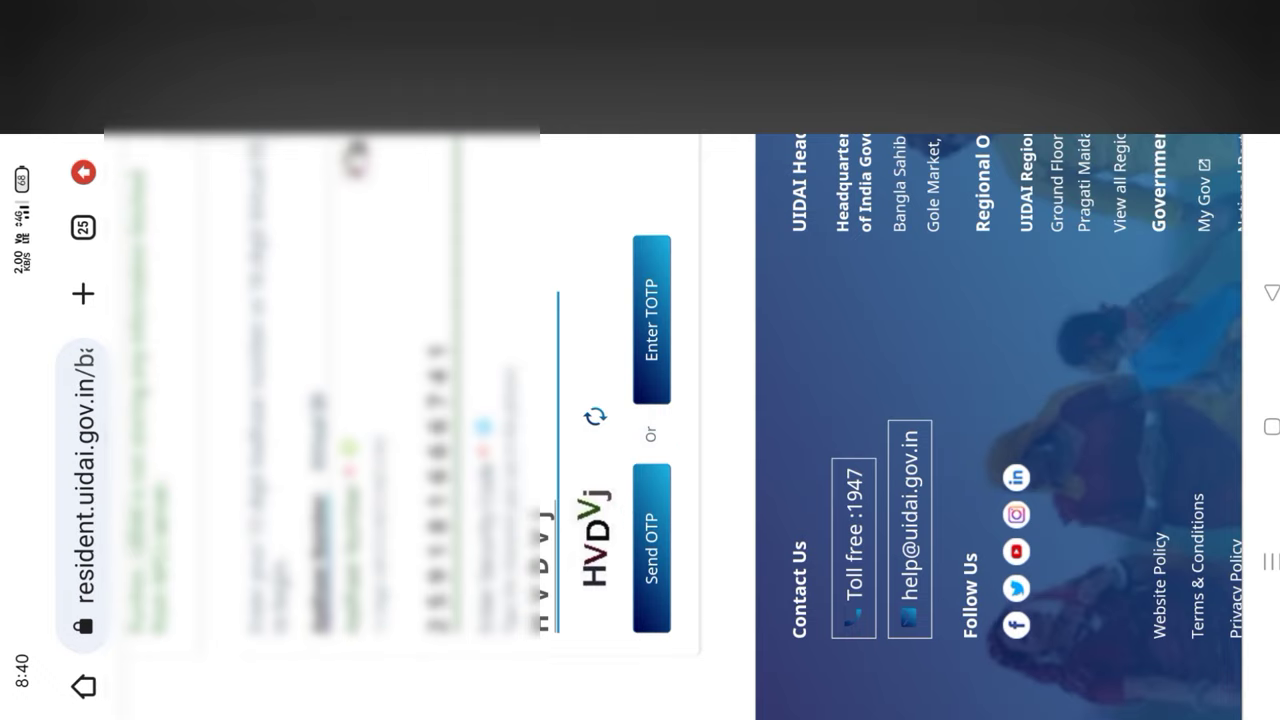
{"action": "left_click", "coordinate": [648, 544]}
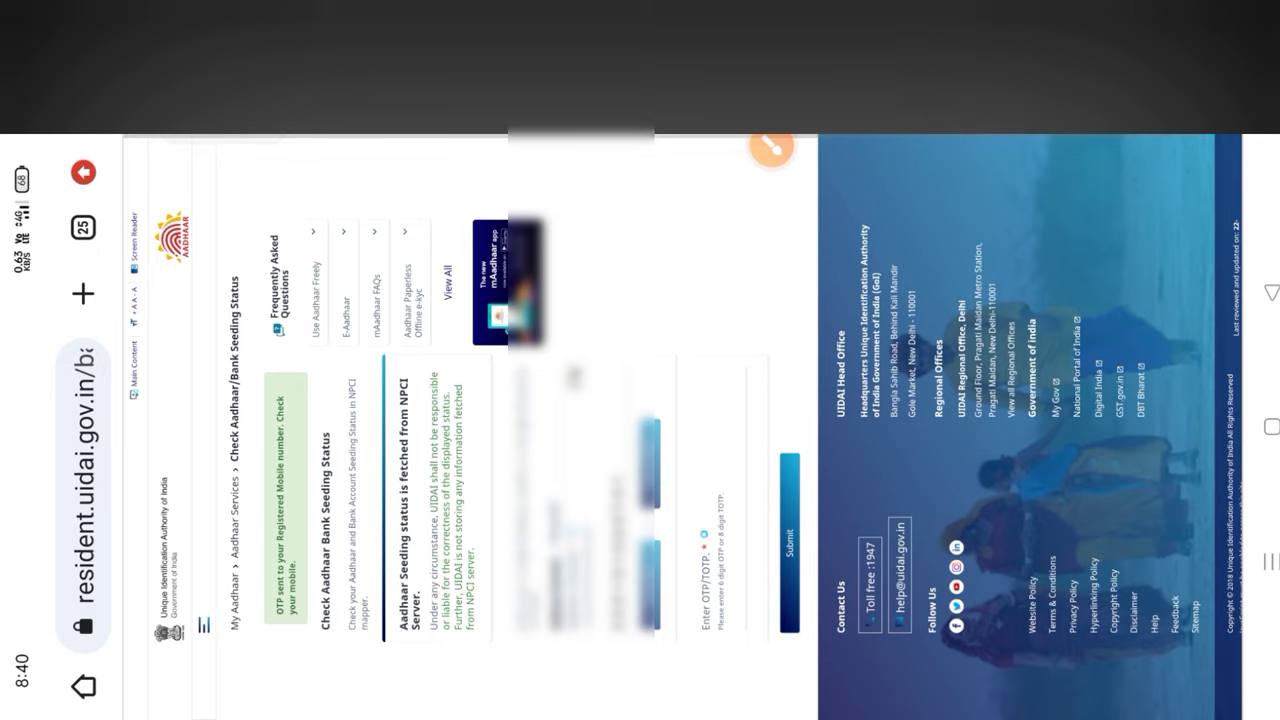
Step: Scroll down to the OTP field to enter the received code and submit the check
{"action": "scroll", "scroll_direction": "down", "scroll_amount": 3}
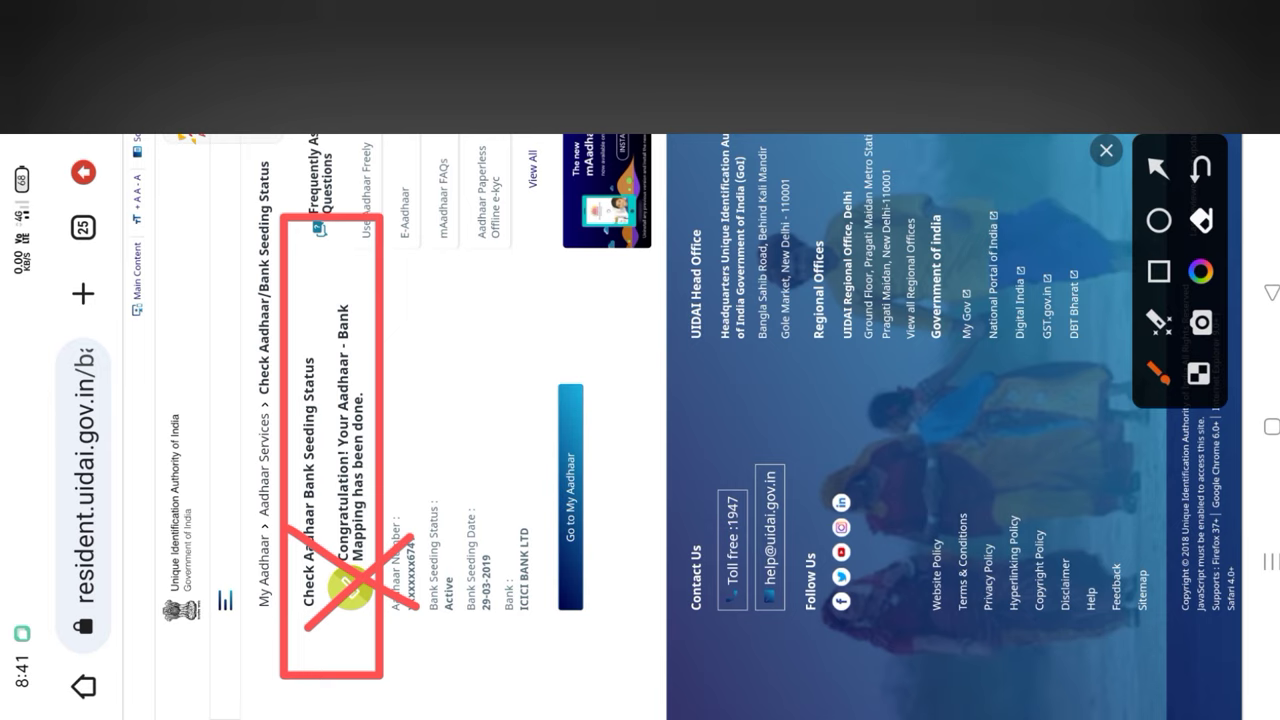
Step: Mark the Congratulation mapping message in red and circle the bank name ICICI BANK LTD
{"action": "left_click_drag", "start_coordinate": [360, 420], "coordinate": [400, 520]}
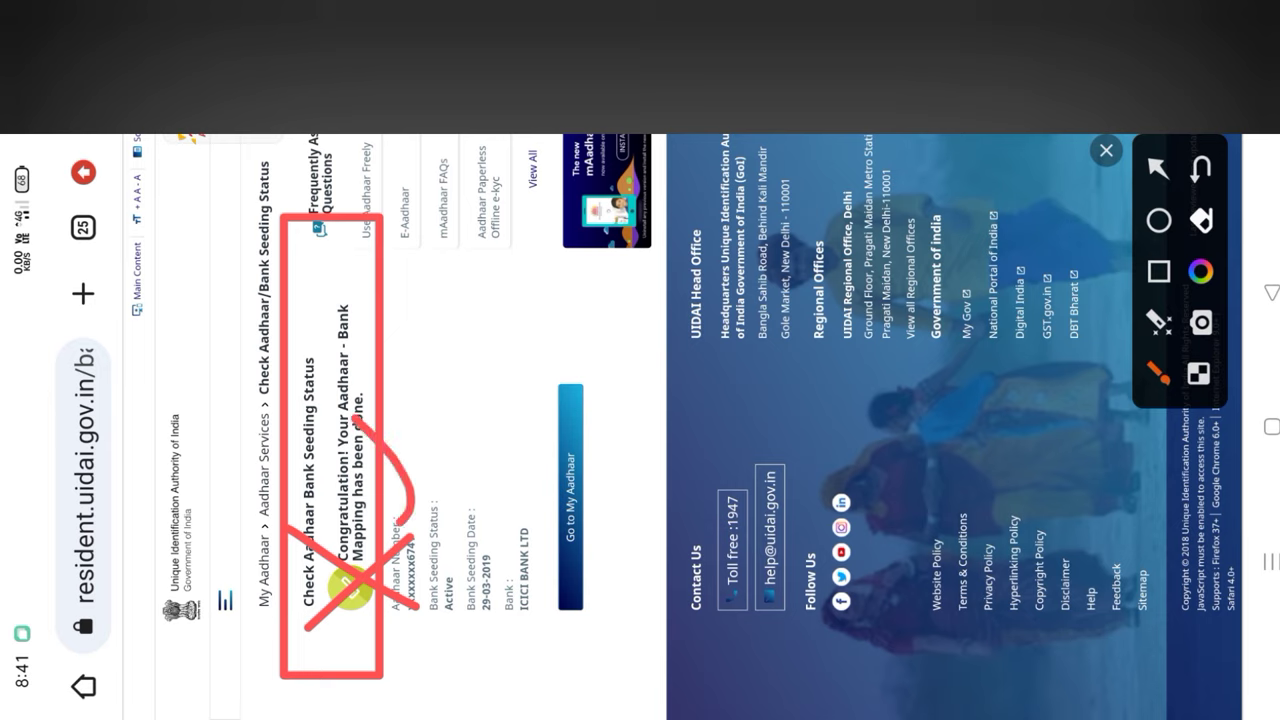
{"action": "left_click_drag", "start_coordinate": [310, 364], "coordinate": [350, 400]}
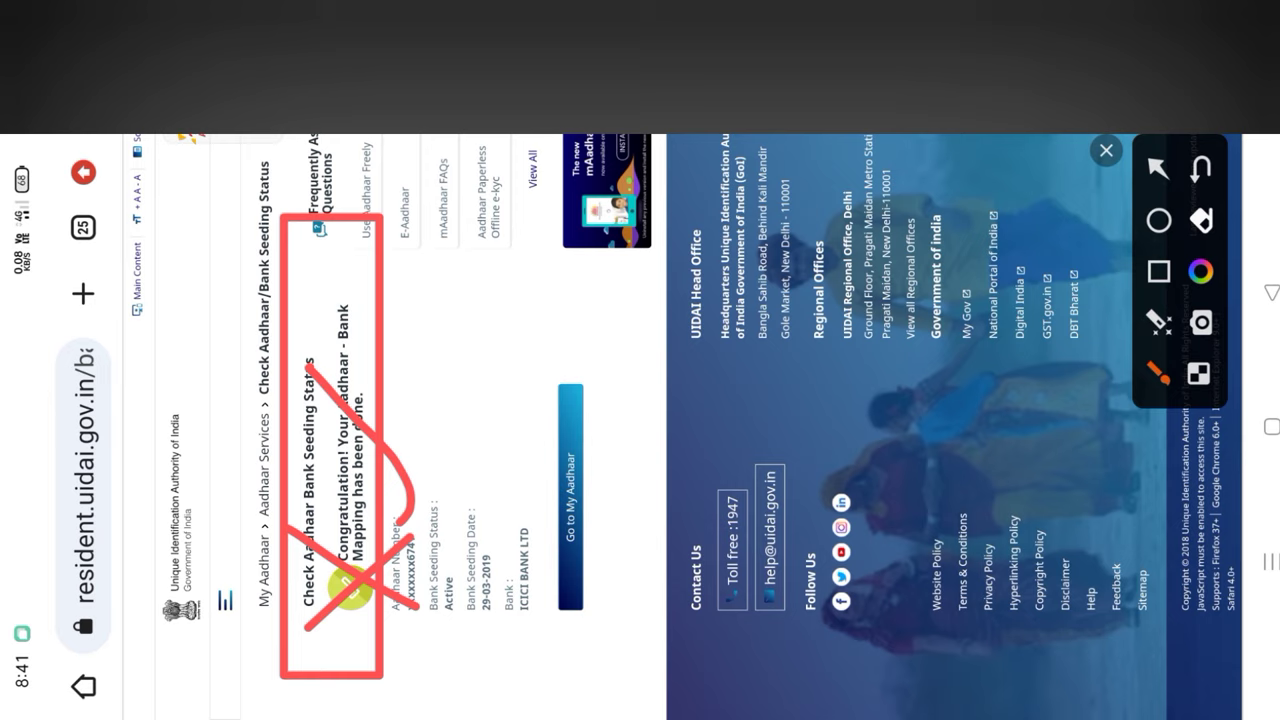
{"action": "left_click_drag", "start_coordinate": [530, 450], "coordinate": [530, 650]}
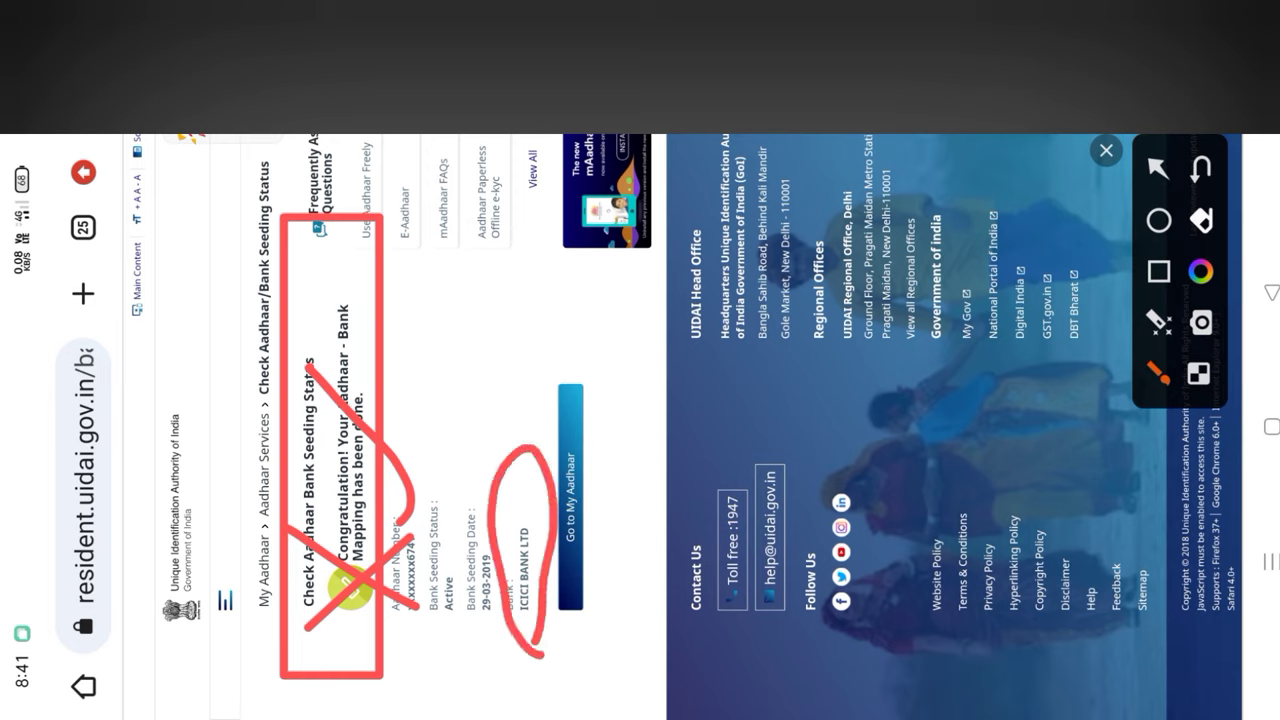